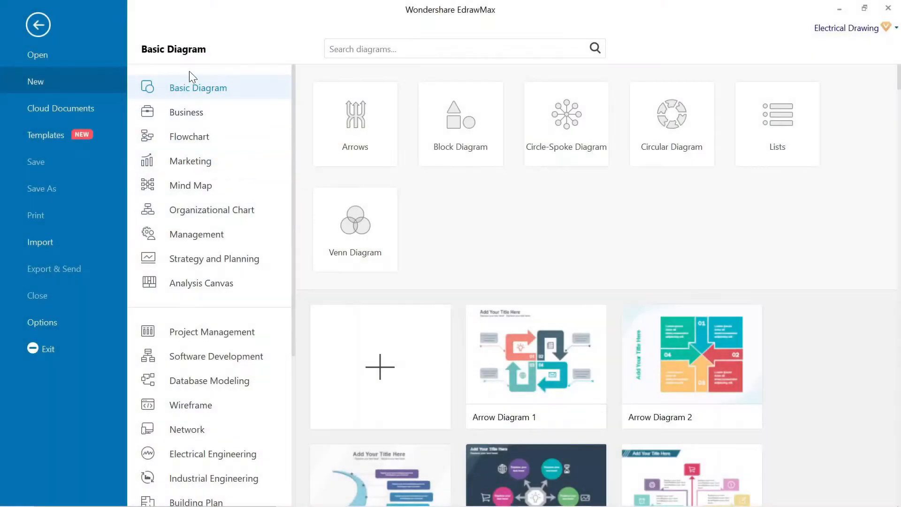
mouse_move(211, 110)
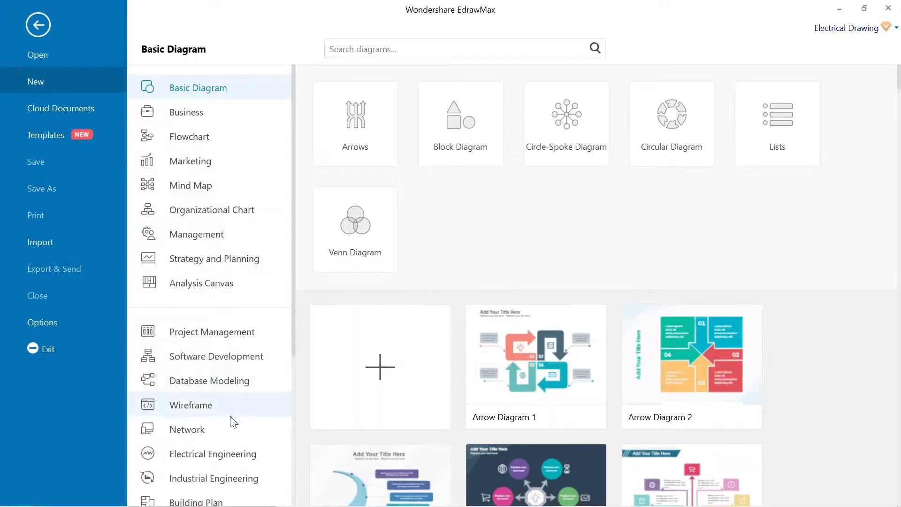
Step: Start a new blank drawing from the Electrical Engineering category in File > New
scroll("down", 3)
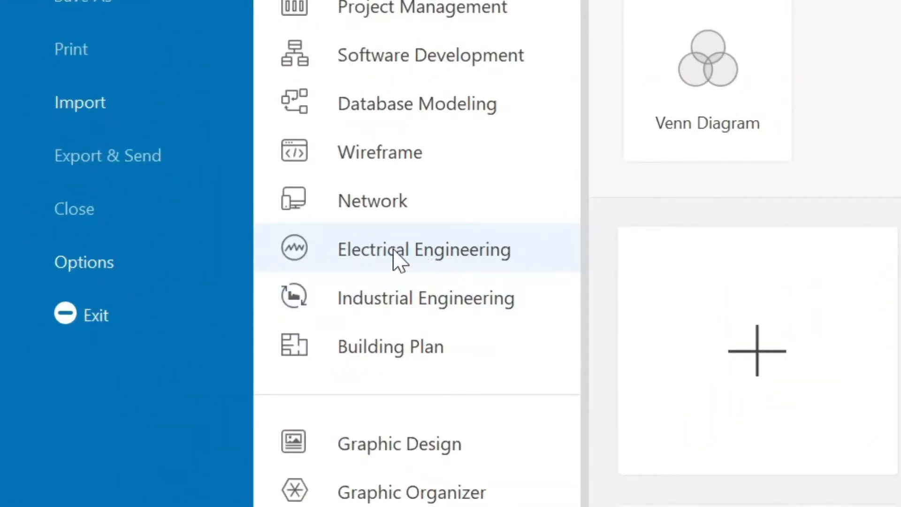
left_click(423, 249)
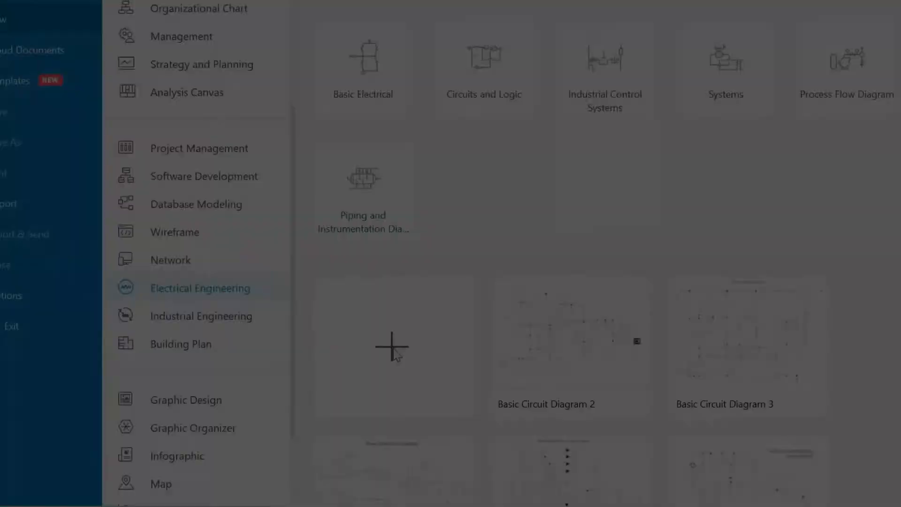
left_click(391, 348)
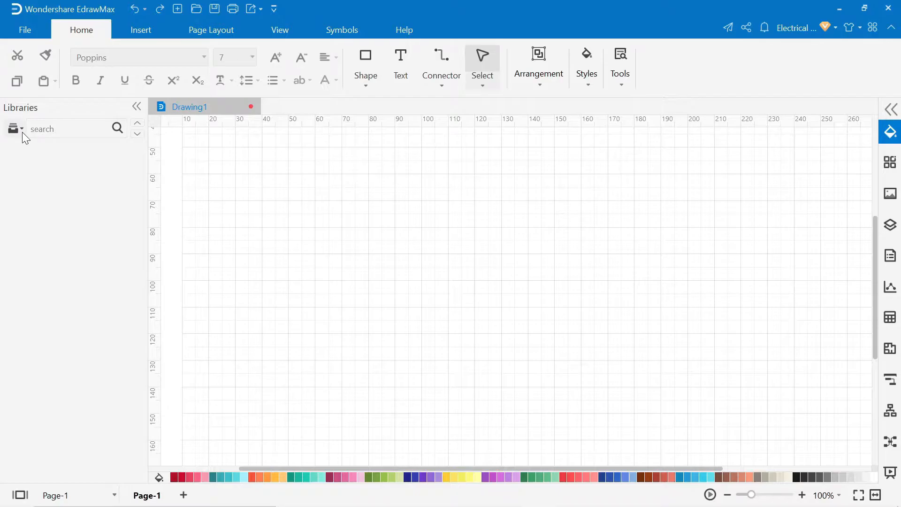
Step: Load the Electrical symbol libraries (Basic Electrical Symbols, Semiconductor Devices, Resistors and Capacitors) and browse them
left_click(13, 129)
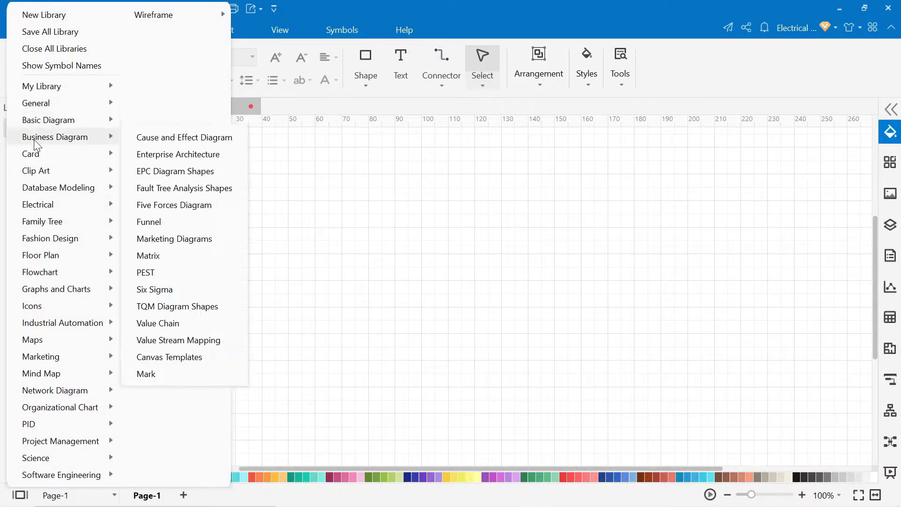
left_click(38, 204)
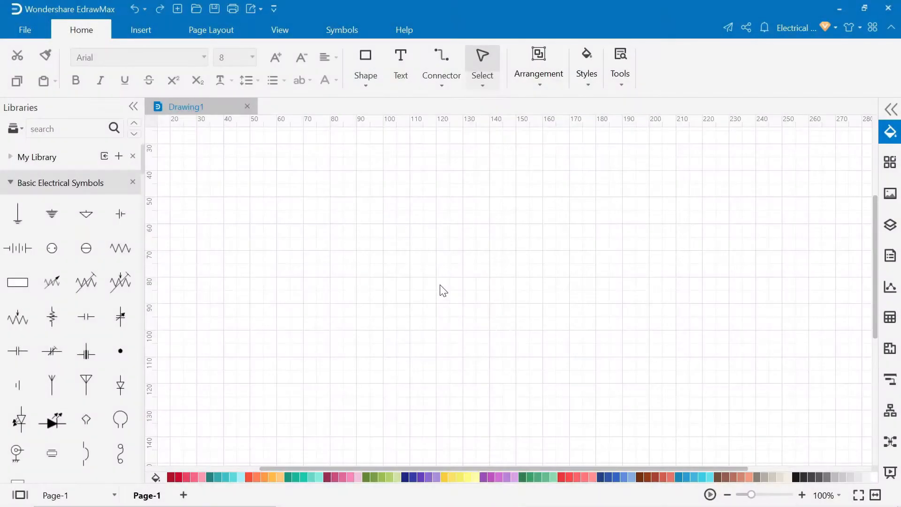
mouse_move(22, 192)
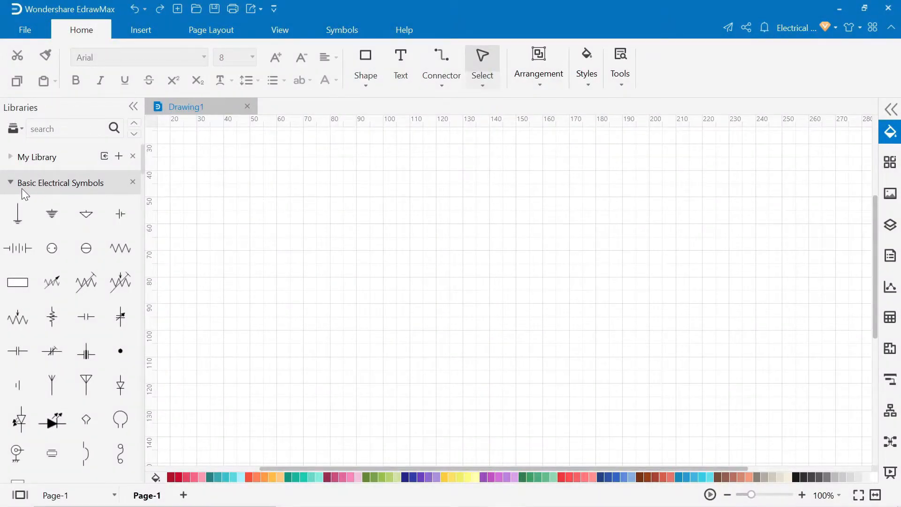
scroll("down", 3)
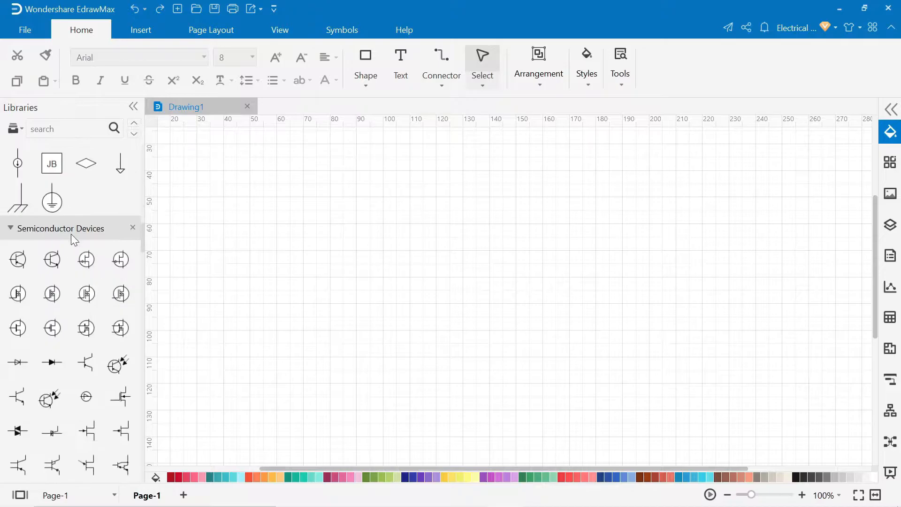
scroll("down", 3)
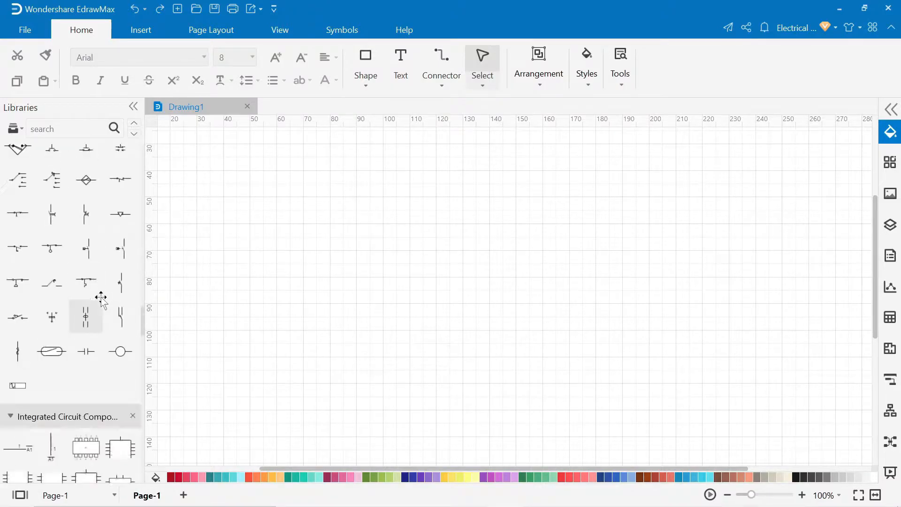
scroll("down", 3)
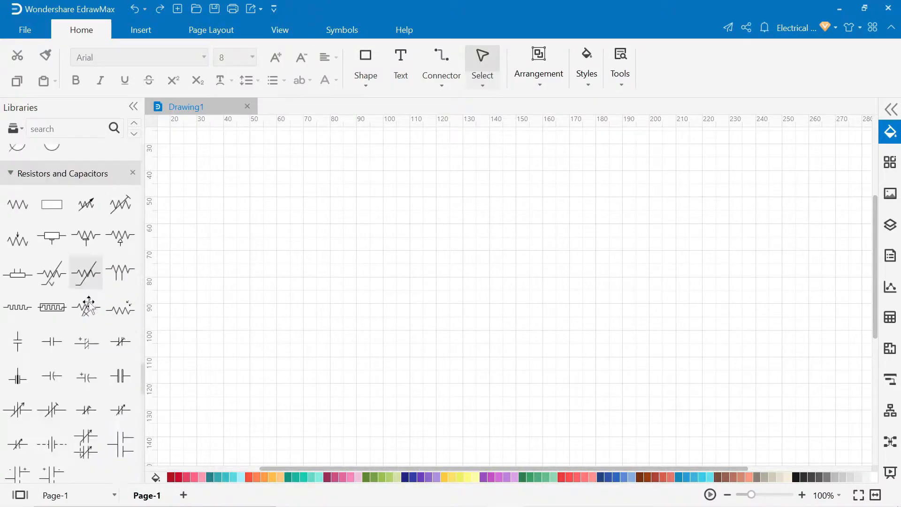
scroll("down", 3)
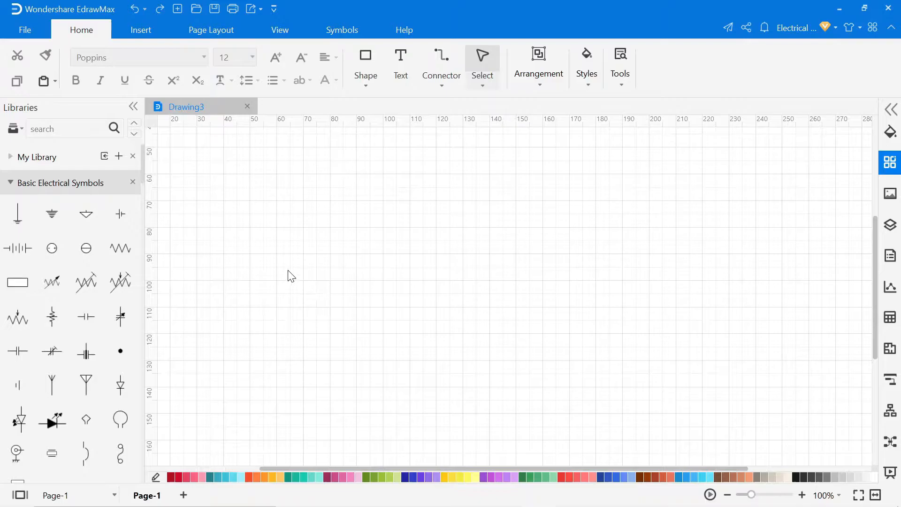
mouse_move(374, 89)
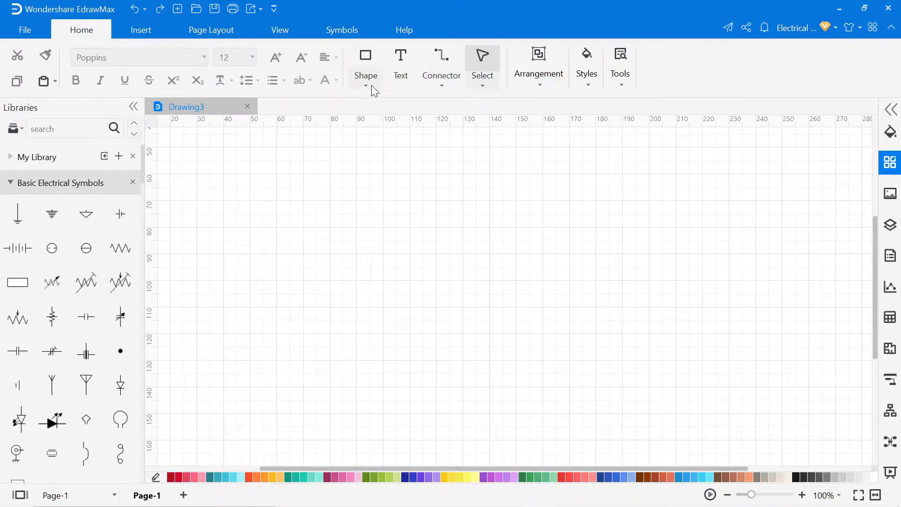
Step: Draw a round plug face with seven pin circles and save it as a symbol in My Library
left_click(365, 55)
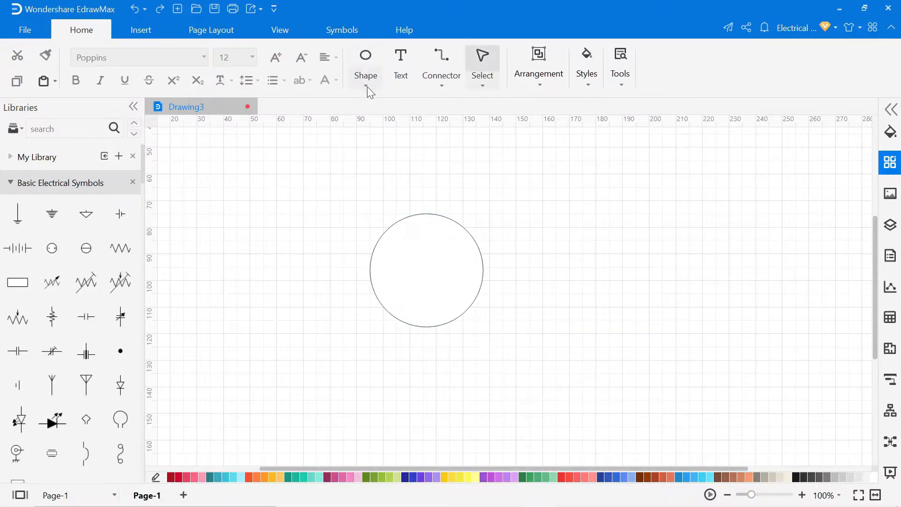
left_click(539, 267)
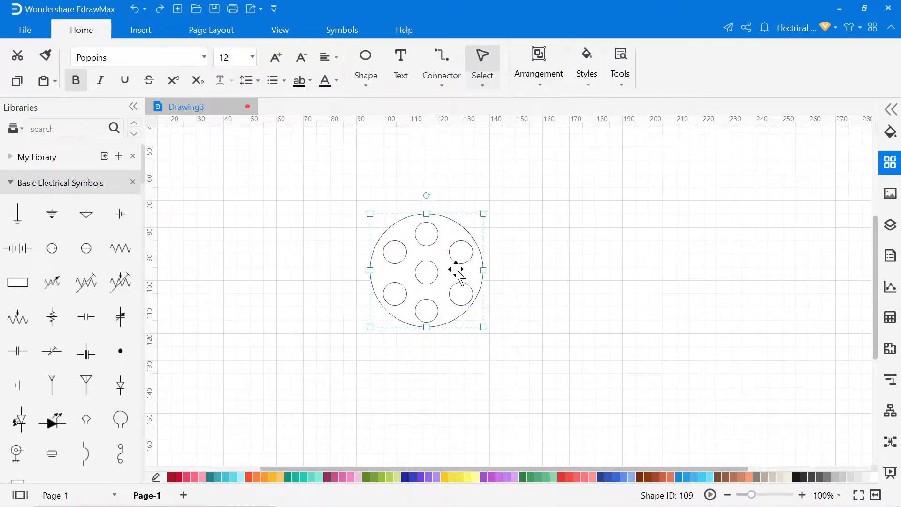
left_click(120, 156)
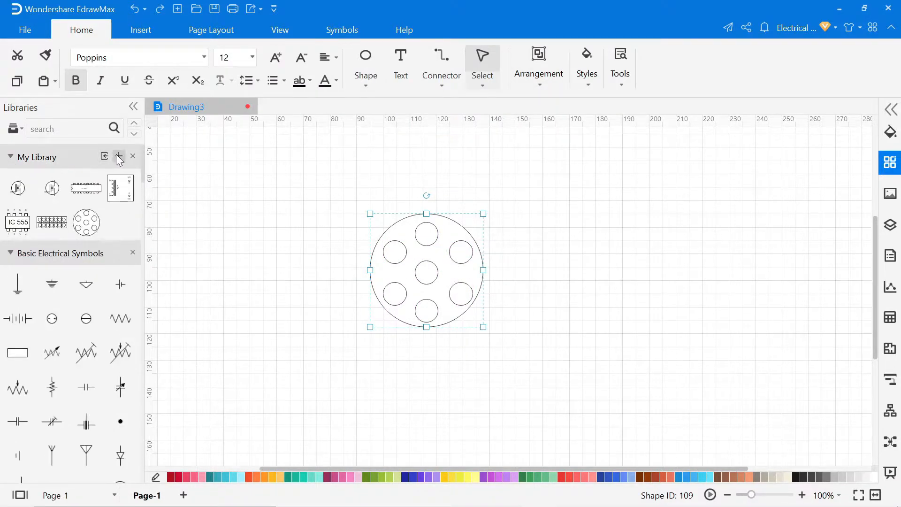
left_click(119, 156)
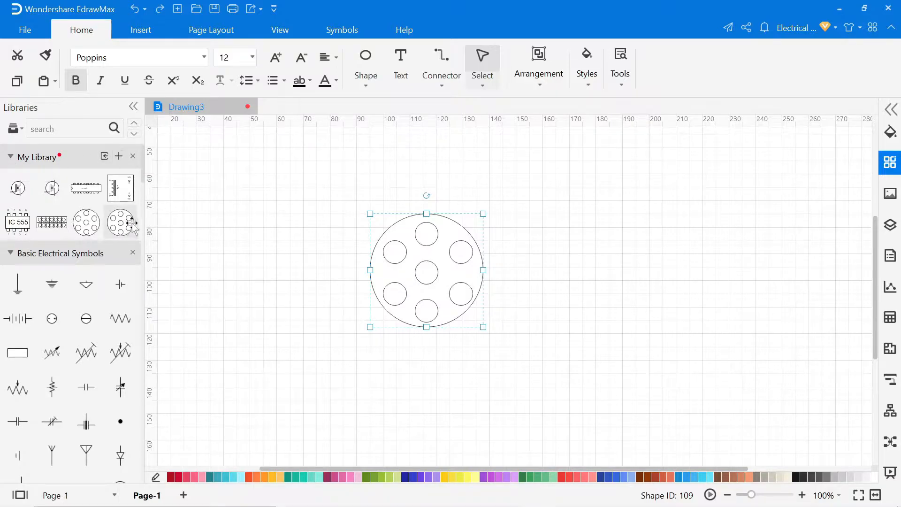
mouse_move(259, 293)
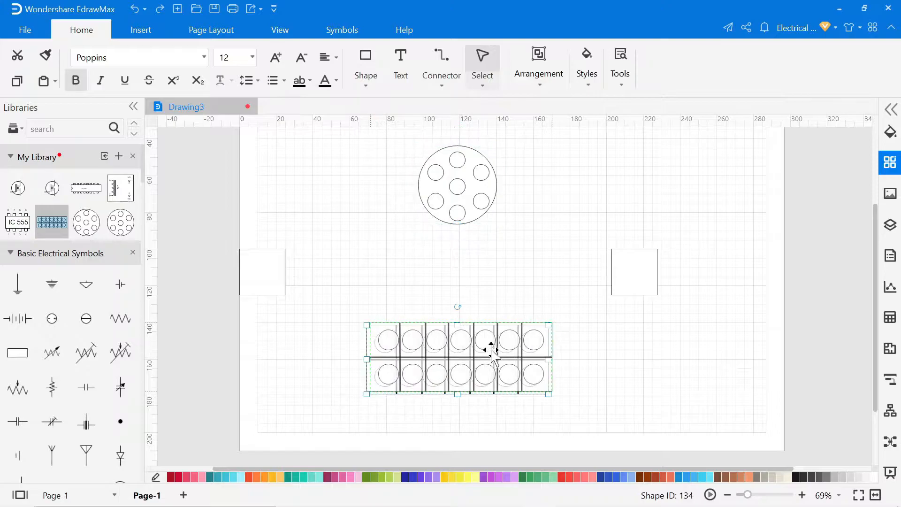
Step: Place the plug, two-row seven-pin terminal block and component rectangles on the page
left_click(534, 194)
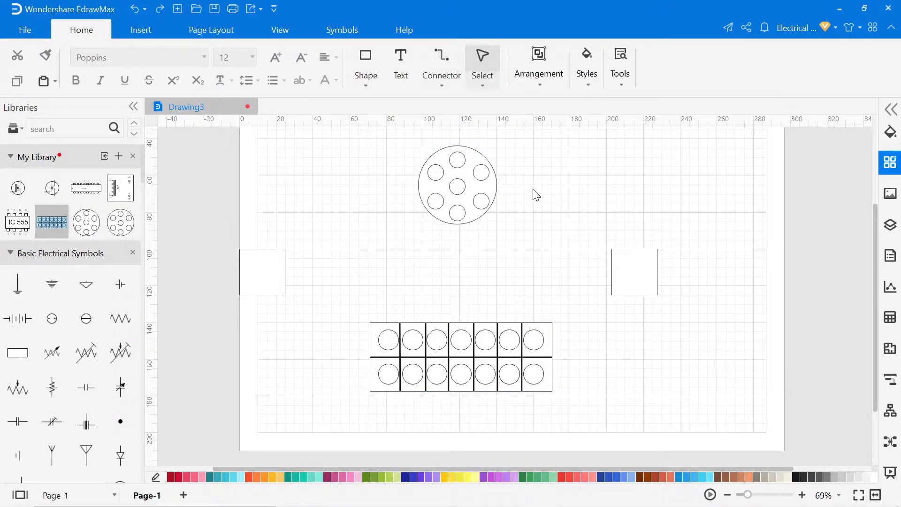
scroll("down", 3)
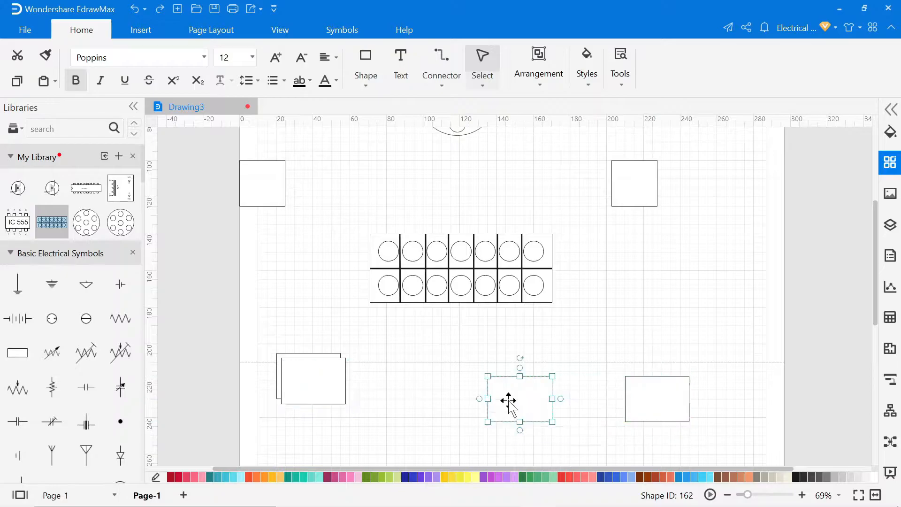
scroll("right", 3)
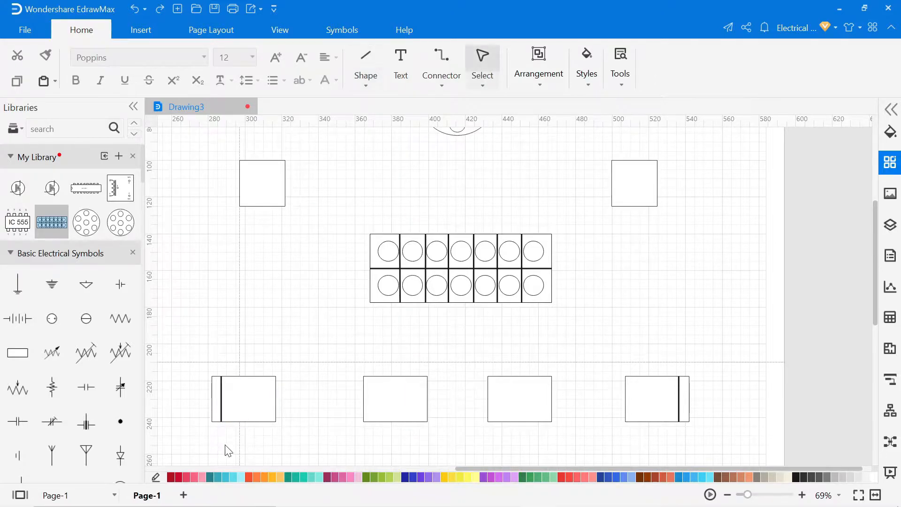
scroll("down", 3)
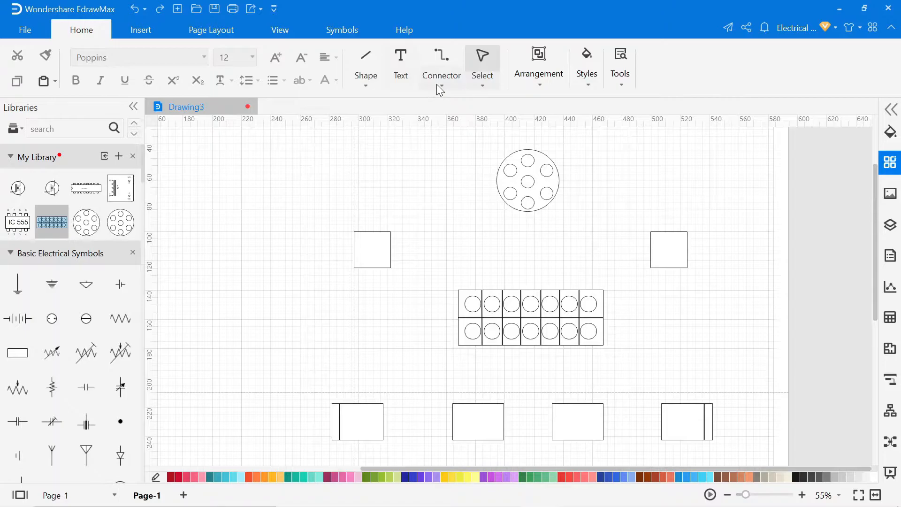
Step: Switch to the Connection Points Tool to mark points at the terminal block pin centres
left_click(441, 65)
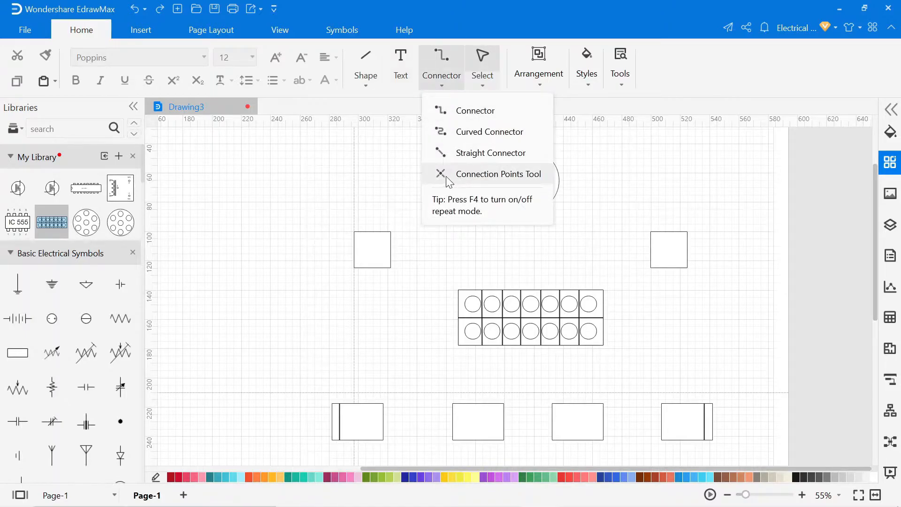
left_click(497, 173)
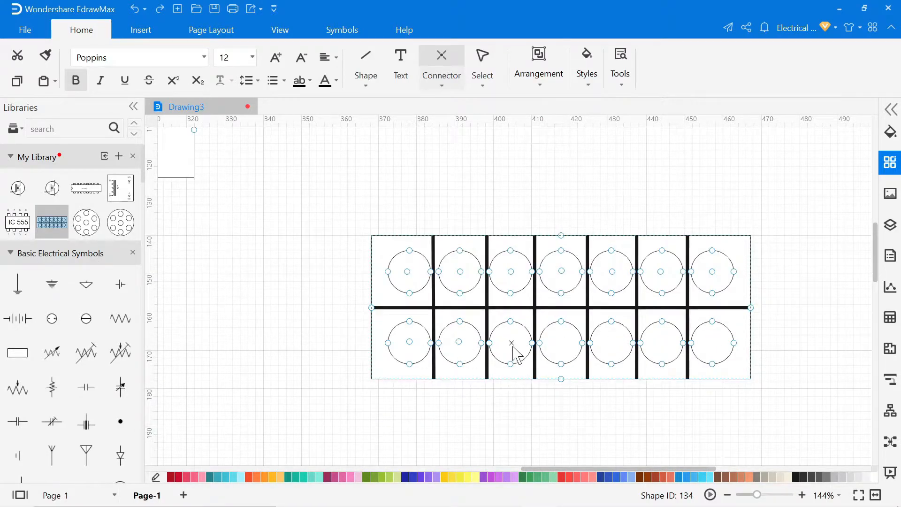
mouse_move(715, 354)
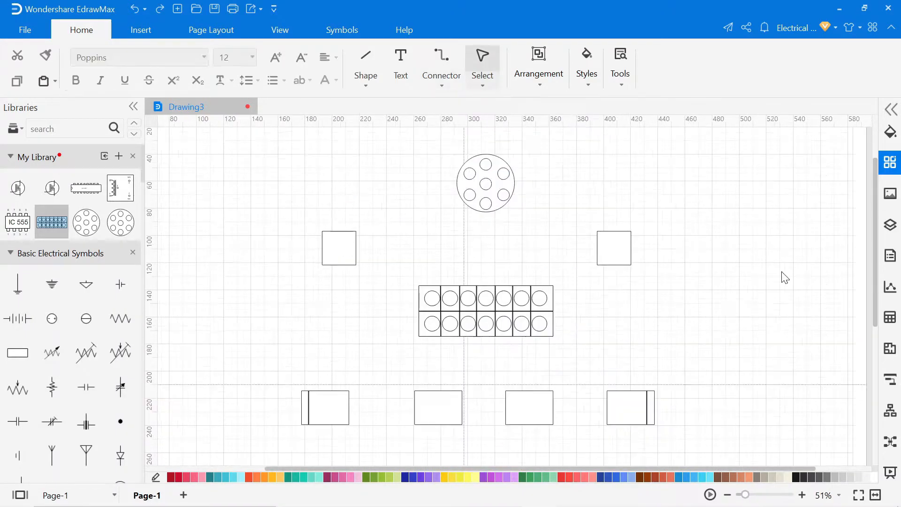
mouse_move(471, 116)
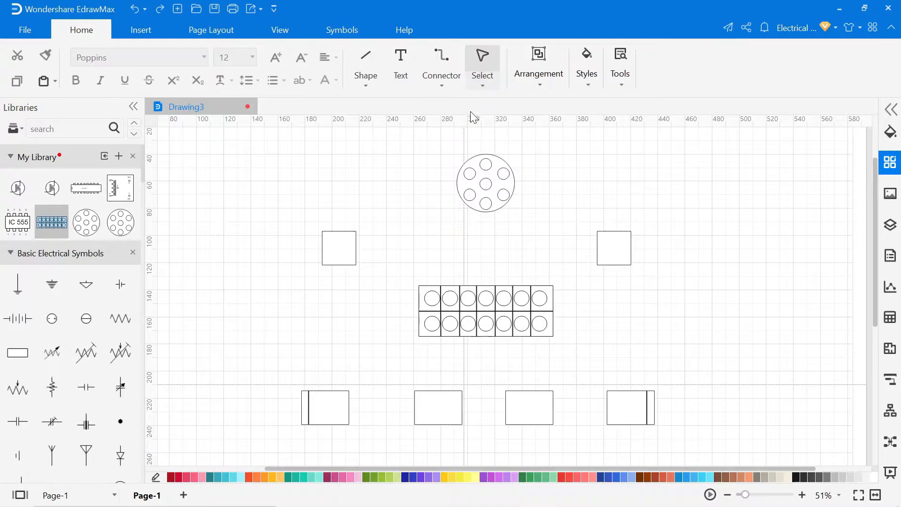
Step: Set default connectors to 4 pt line width with a chosen wire colour and return to the canvas
left_click(441, 81)
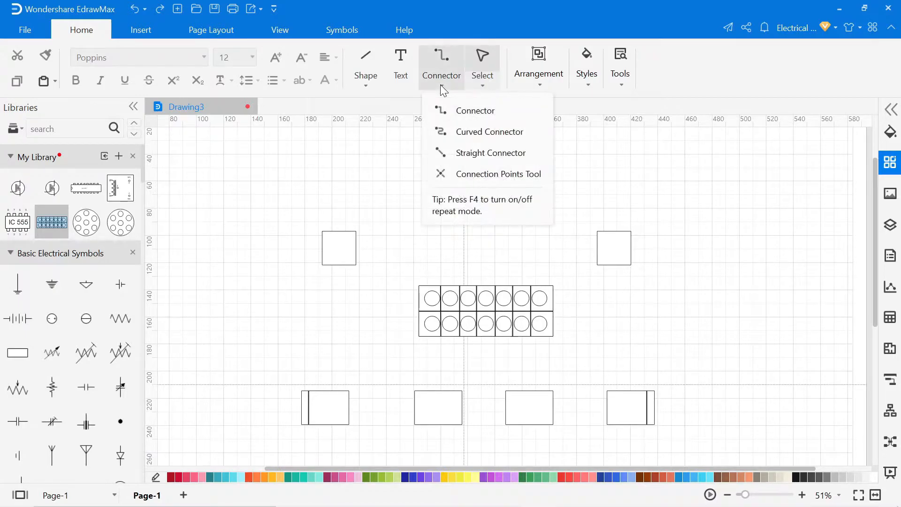
mouse_move(474, 110)
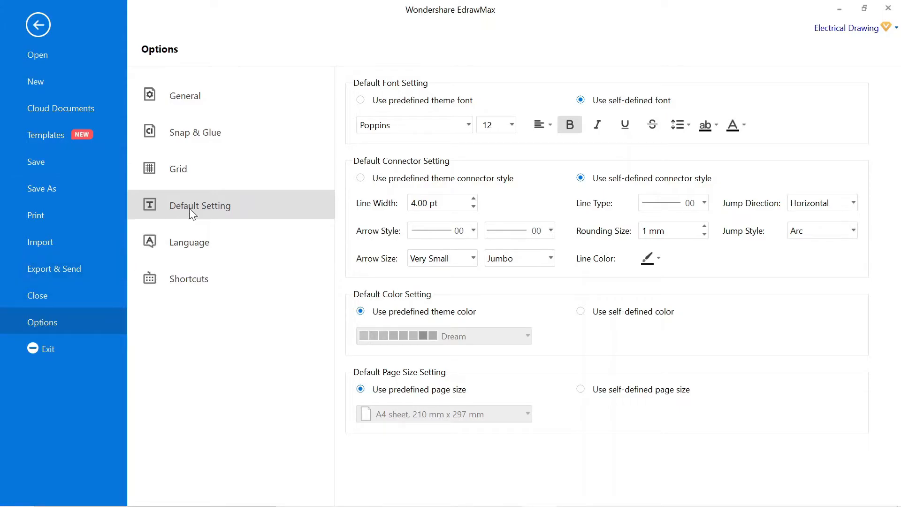
left_click(472, 206)
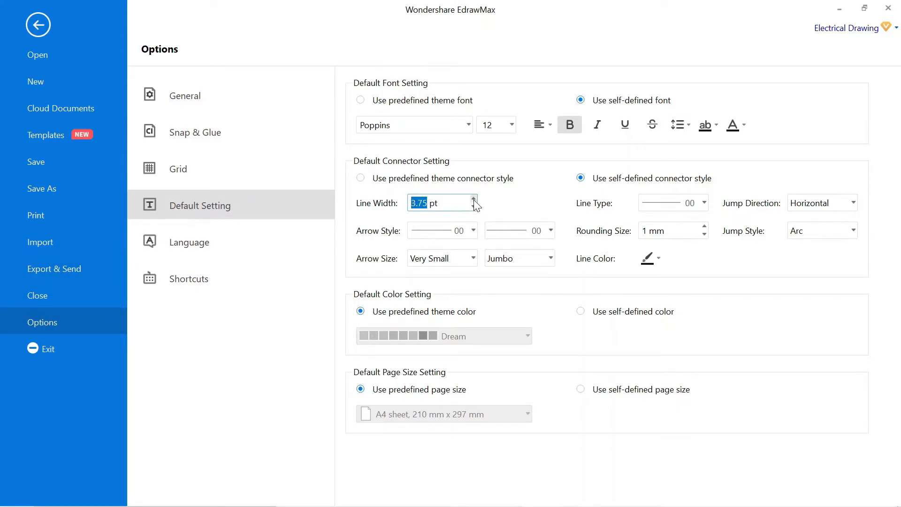
left_click(658, 257)
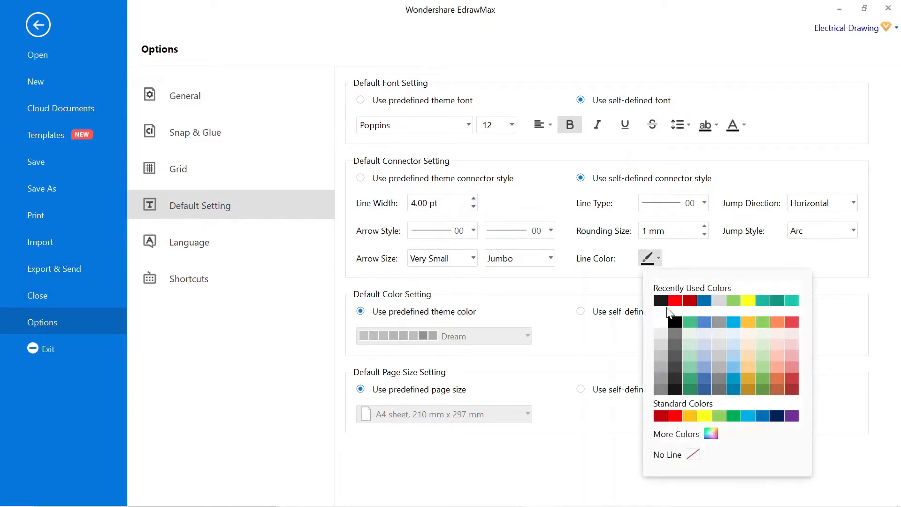
mouse_move(655, 273)
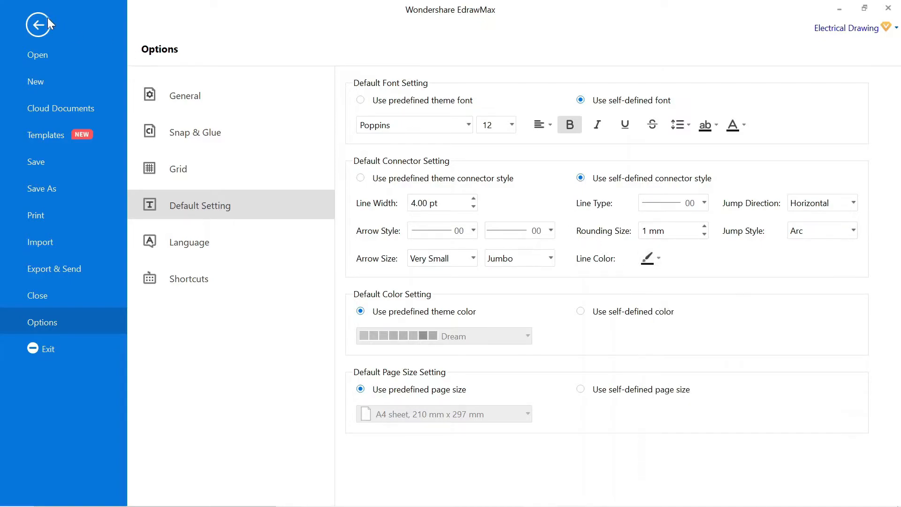
left_click(38, 24)
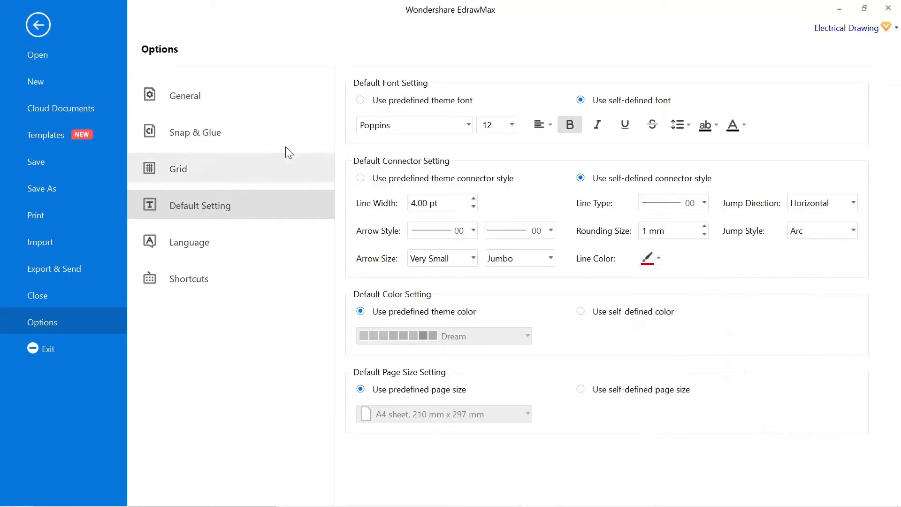
left_click(37, 25)
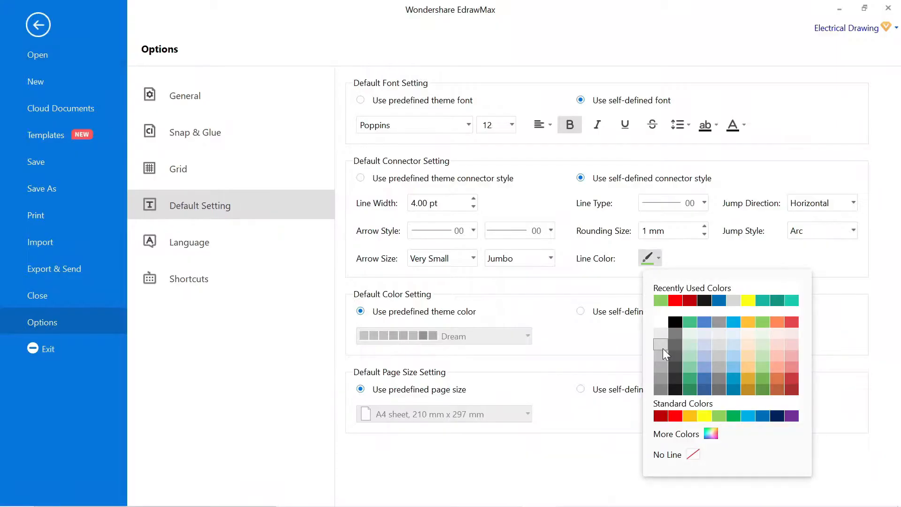
left_click(38, 24)
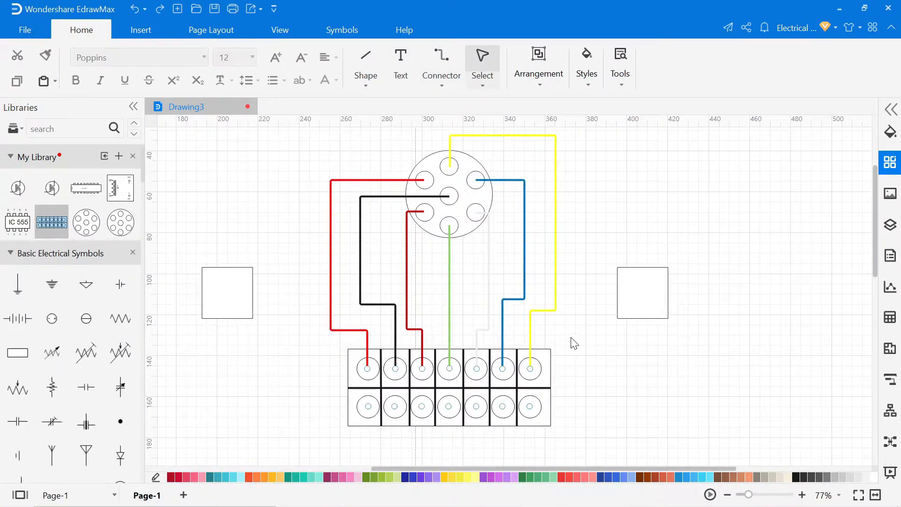
Step: Run coloured wires from the terminal block pins to the side and bottom component boxes
left_click(333, 254)
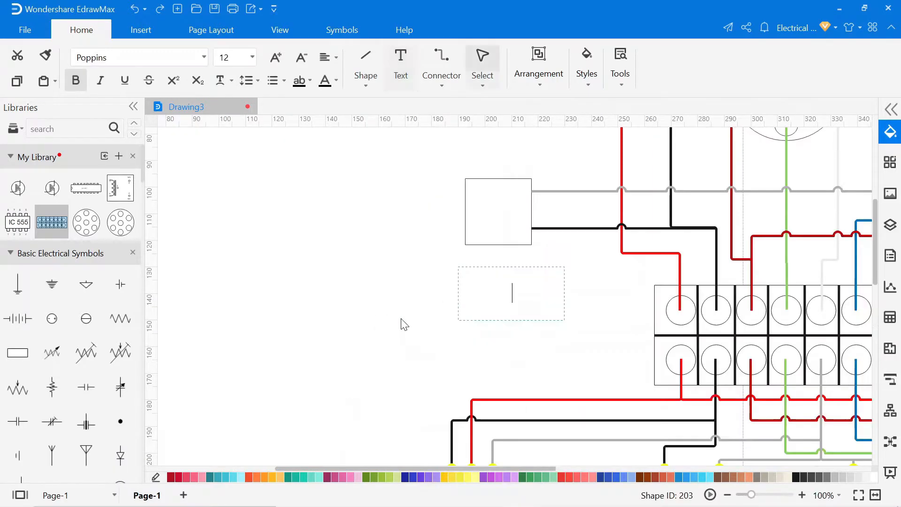
mouse_move(420, 320)
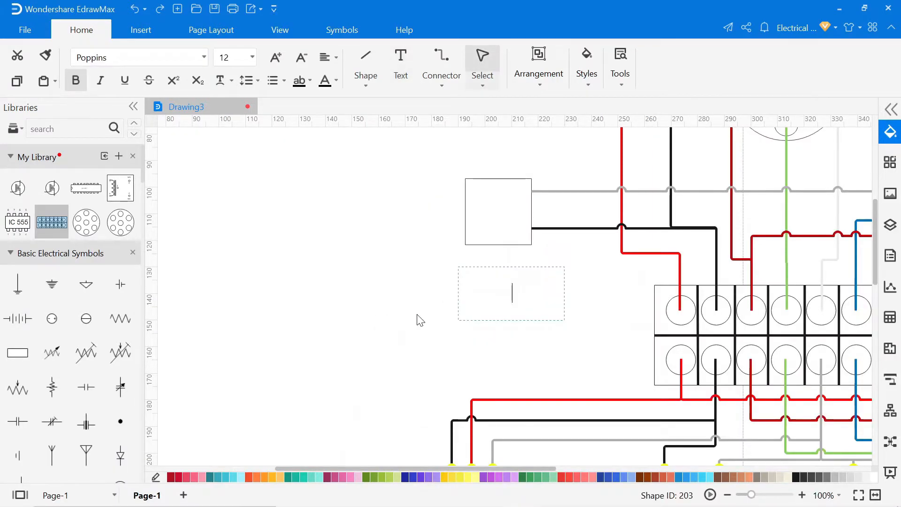
Step: Add bold labels such as Front Marker, Stop Tail and Fog Light beside the component boxes
type("Fro")
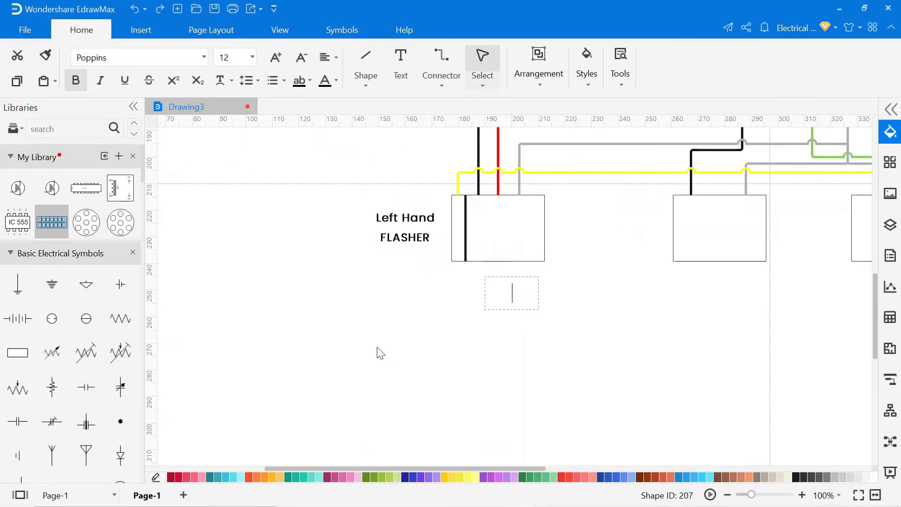
scroll("right", 3)
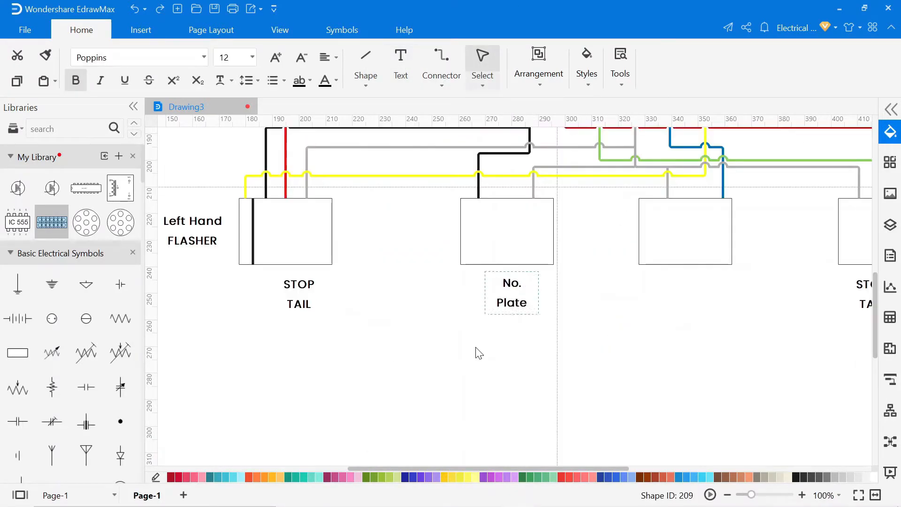
scroll("right", 3)
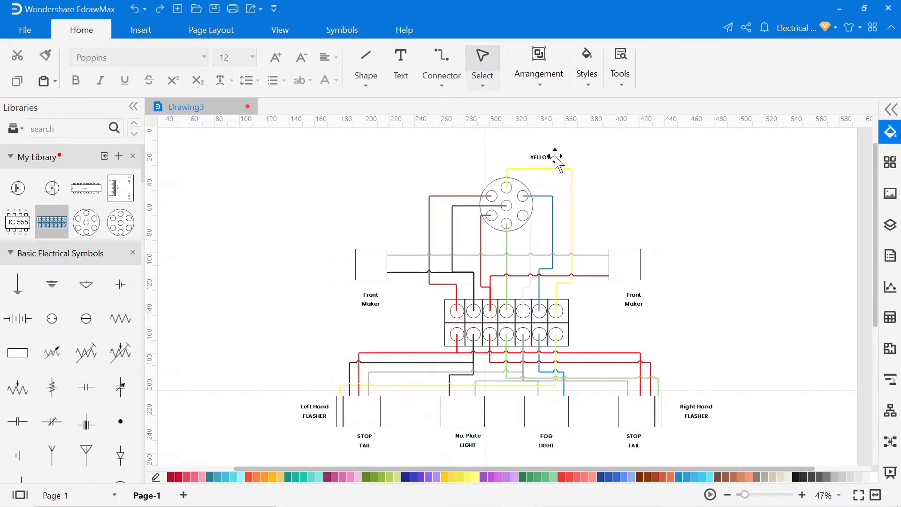
Step: Place colour-name labels like YELLOW and WHITE beside their matching wires
left_click(456, 184)
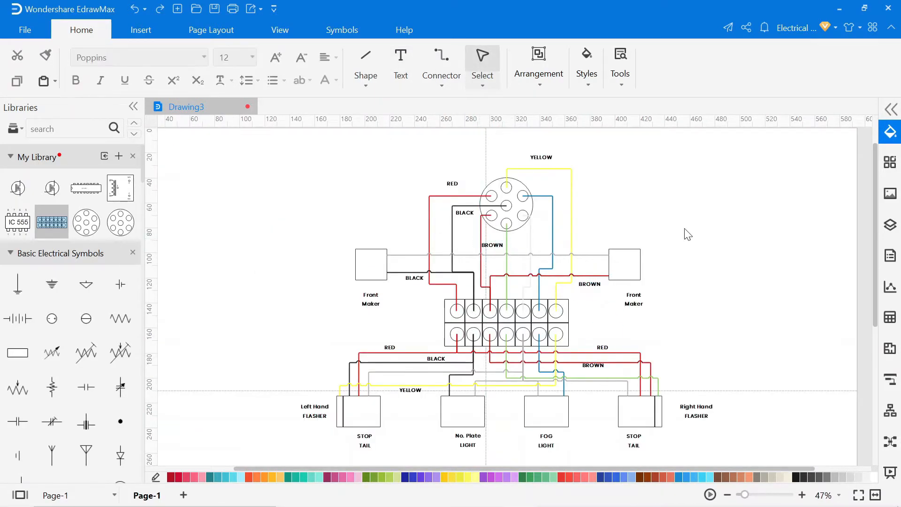
left_click(591, 374)
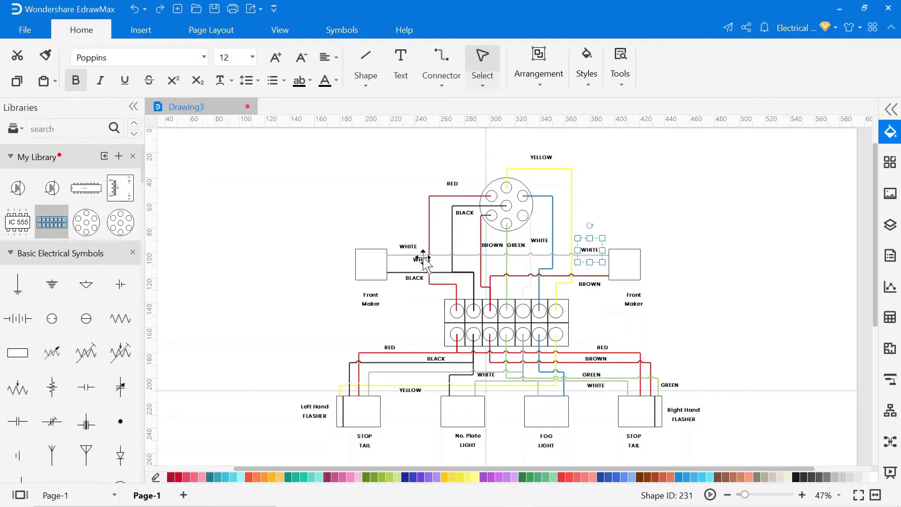
left_click(543, 195)
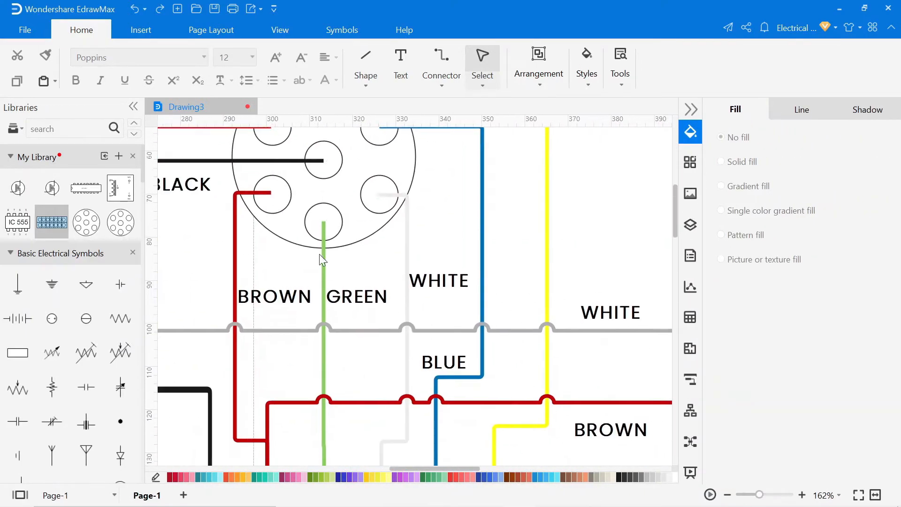
Step: Fill each plug pin circle with a Solid colour matching its wire
left_click(324, 259)
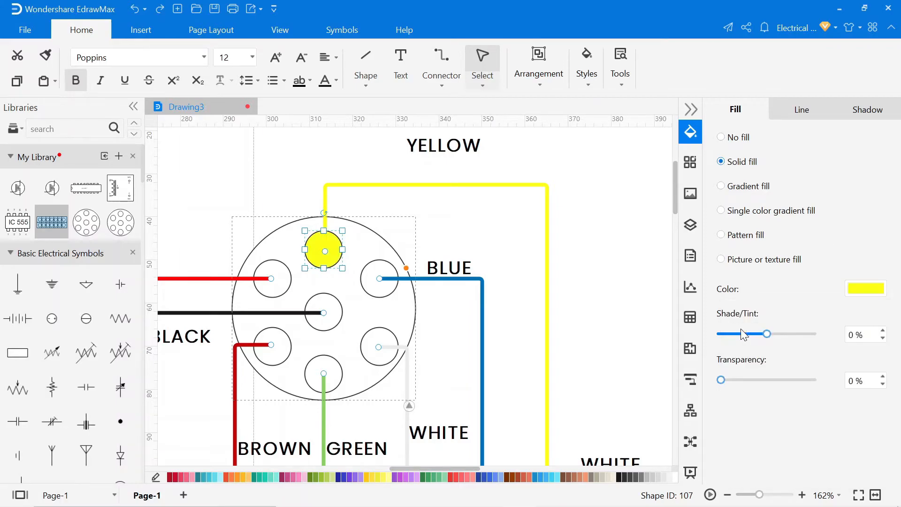
left_click(379, 279)
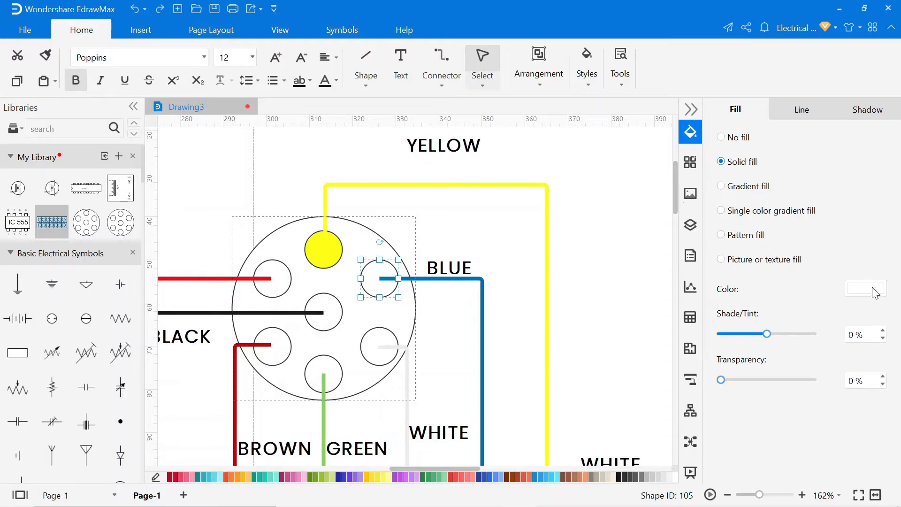
left_click(865, 288)
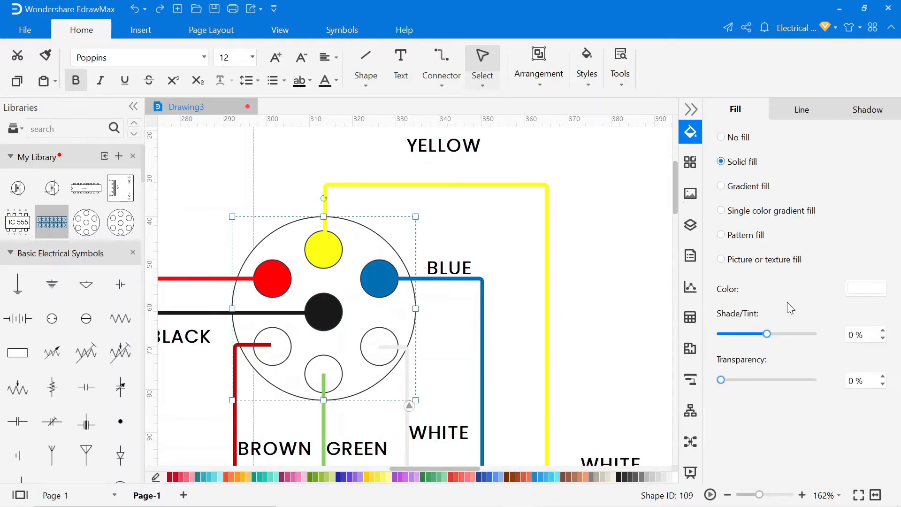
left_click(865, 288)
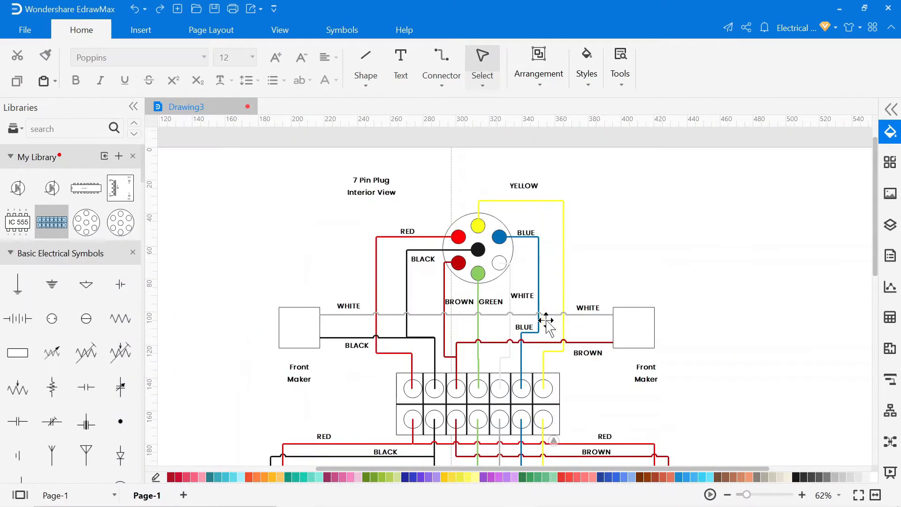
Step: Fit the page size to the finished '7 Pin Plug Interior View' drawing via the canvas menu
right_click(544, 320)
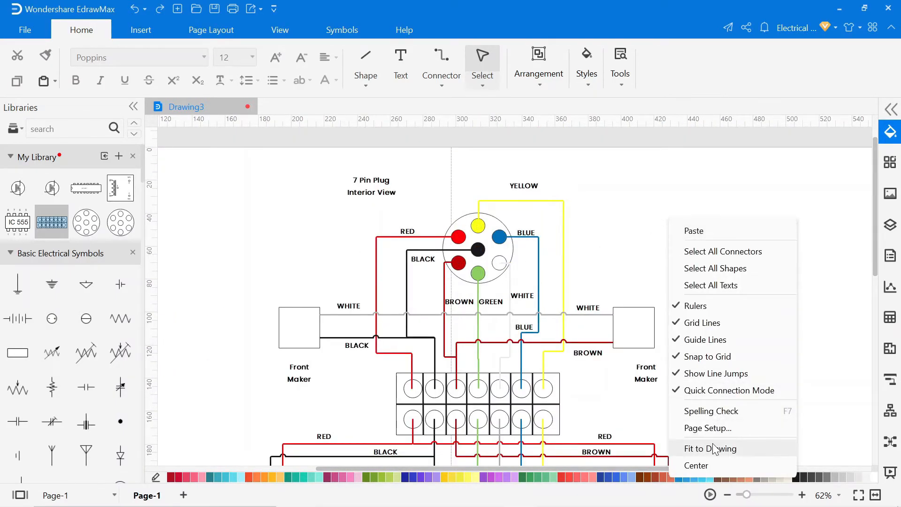
left_click(709, 448)
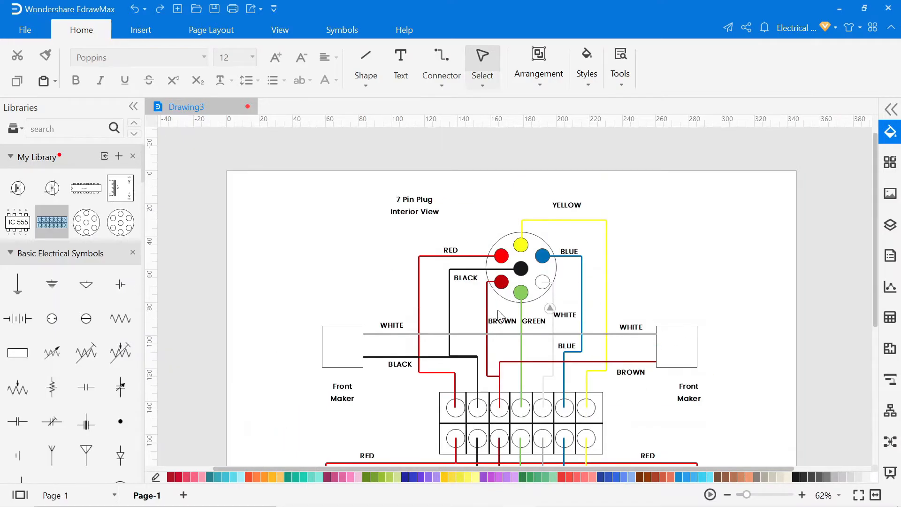
left_click(279, 31)
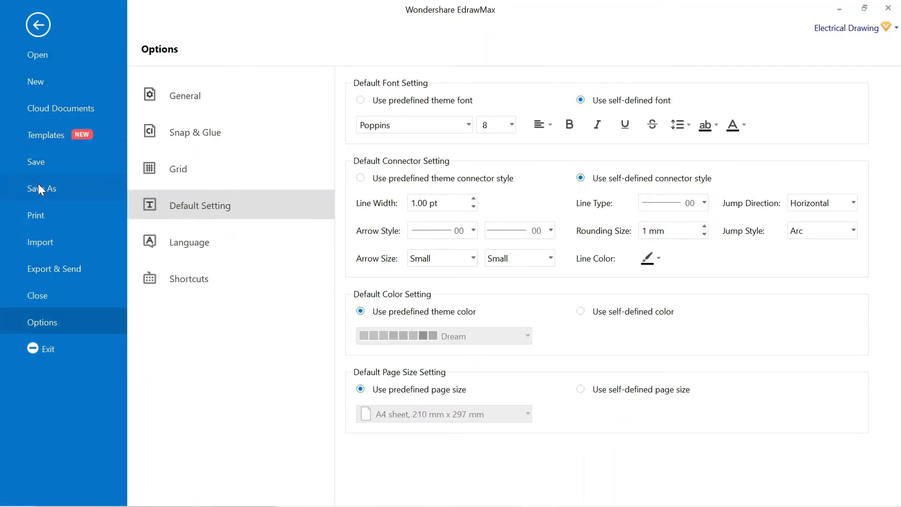
Step: Export the wiring diagram as a regular PDF named Drawing3.pdf
left_click(55, 268)
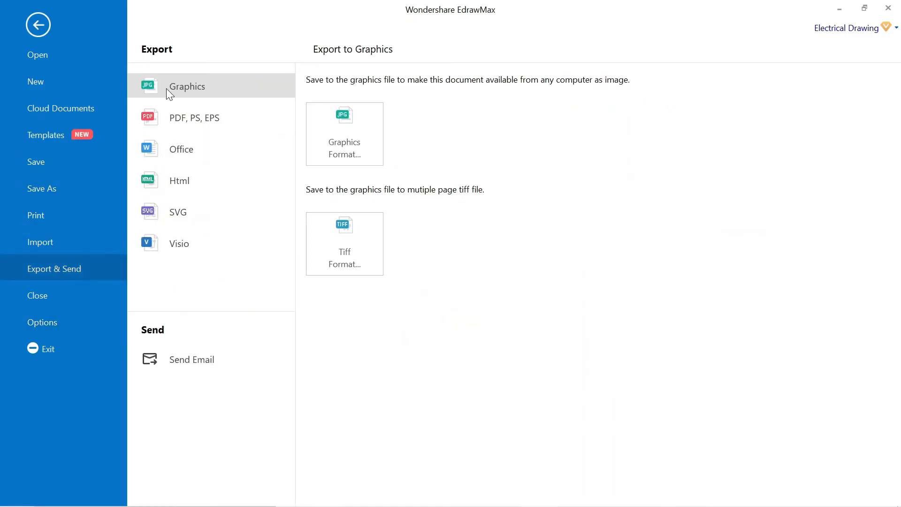
mouse_move(178, 243)
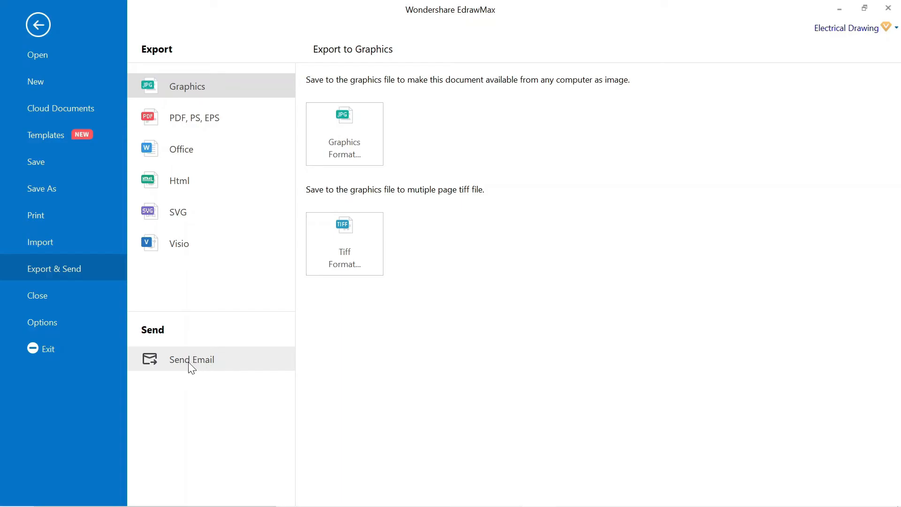
mouse_move(184, 121)
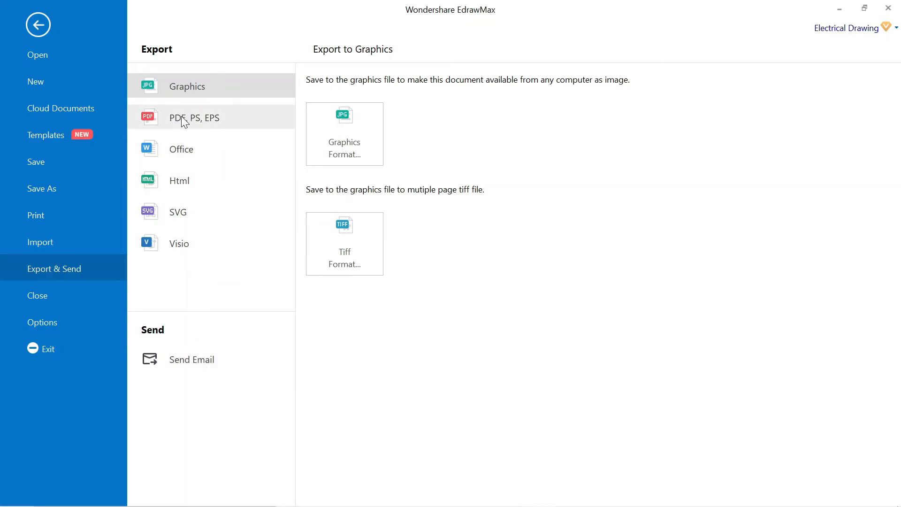
left_click(194, 117)
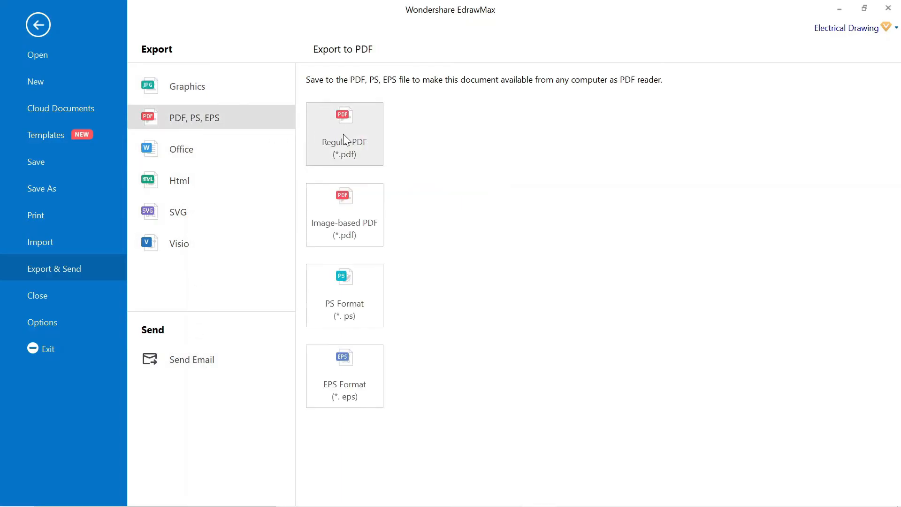
left_click(343, 134)
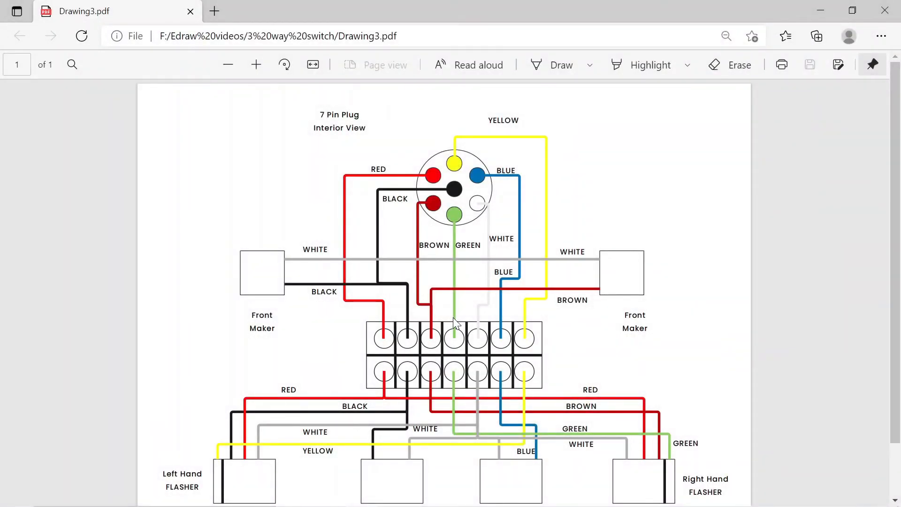
mouse_move(595, 232)
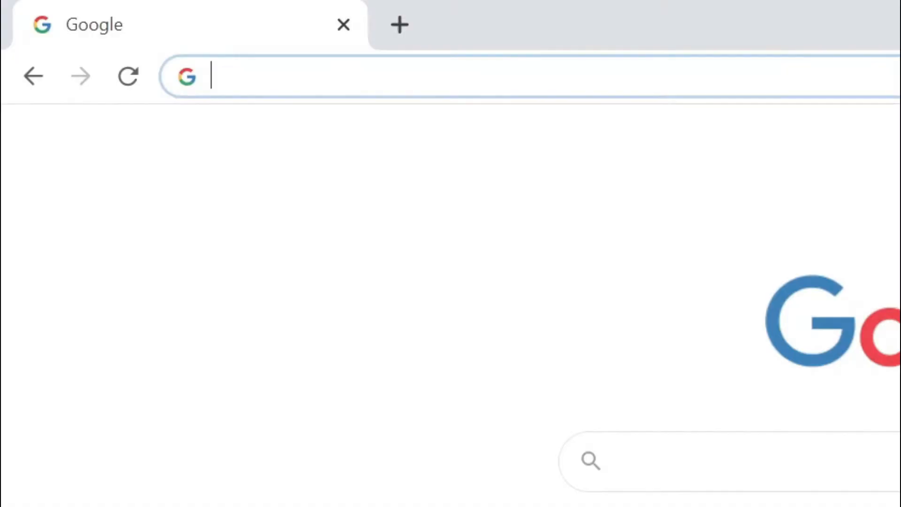
type("www.edrawmax.com")
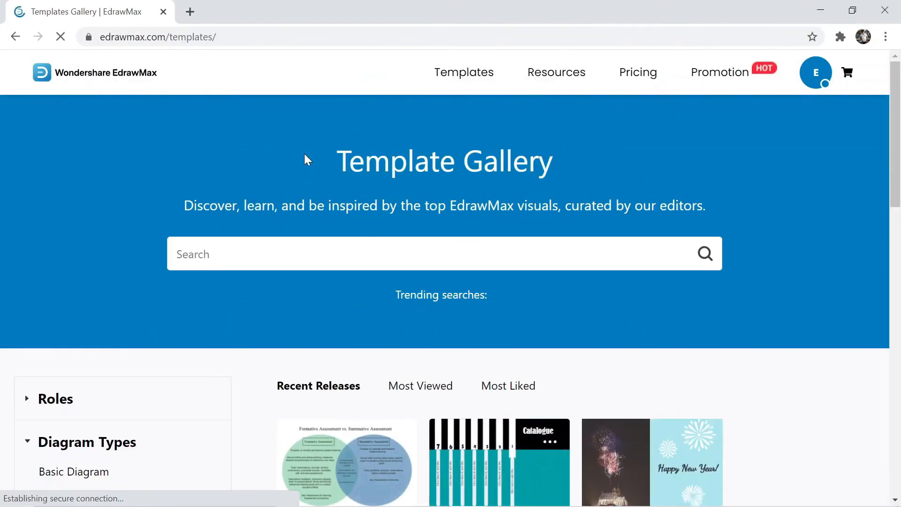
scroll("down", 3)
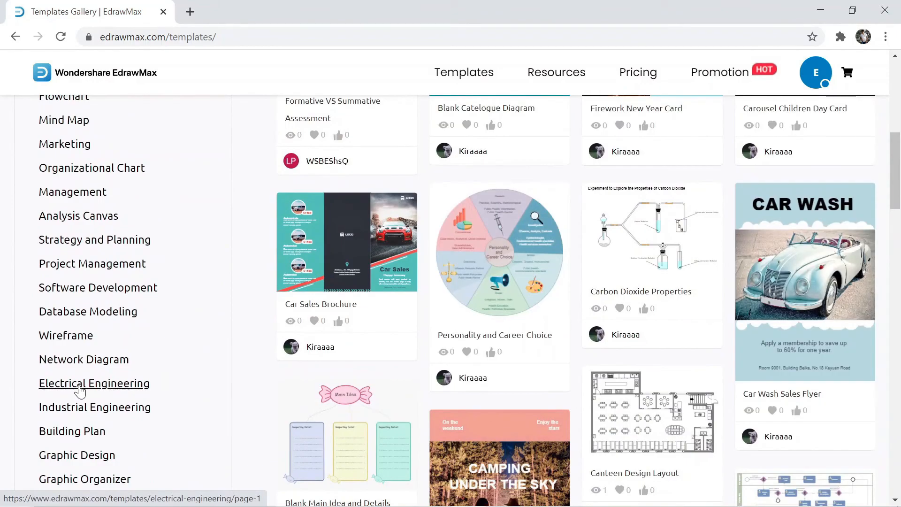
left_click(93, 383)
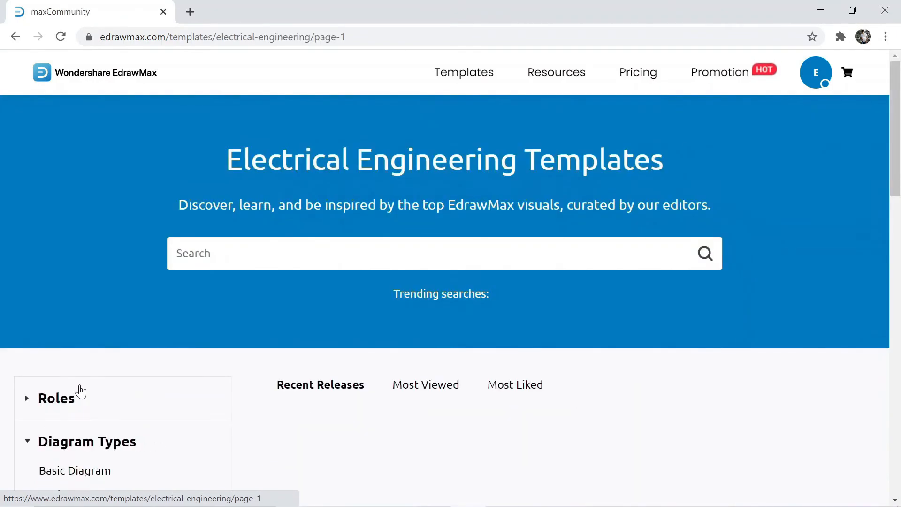
Step: Scroll through the Electrical Engineering wiring diagram templates such as motor starter and control diagrams
scroll("down", 3)
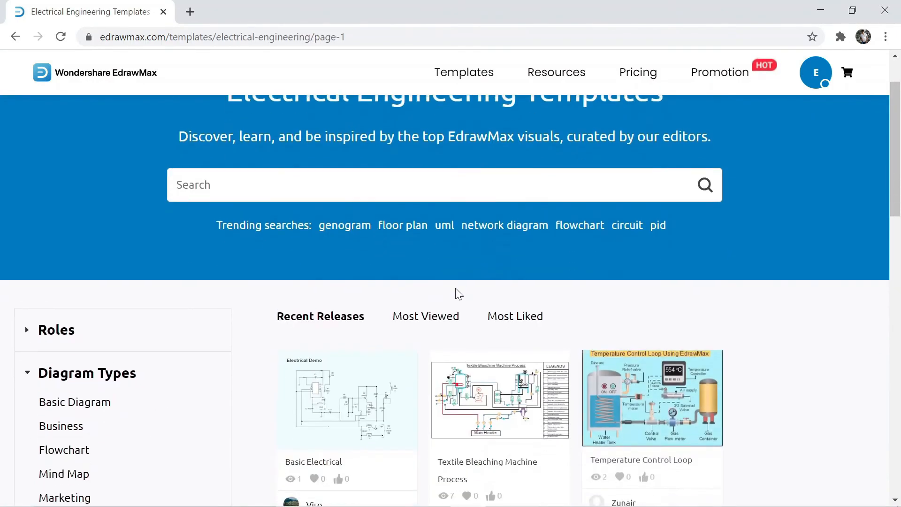
scroll("down", 3)
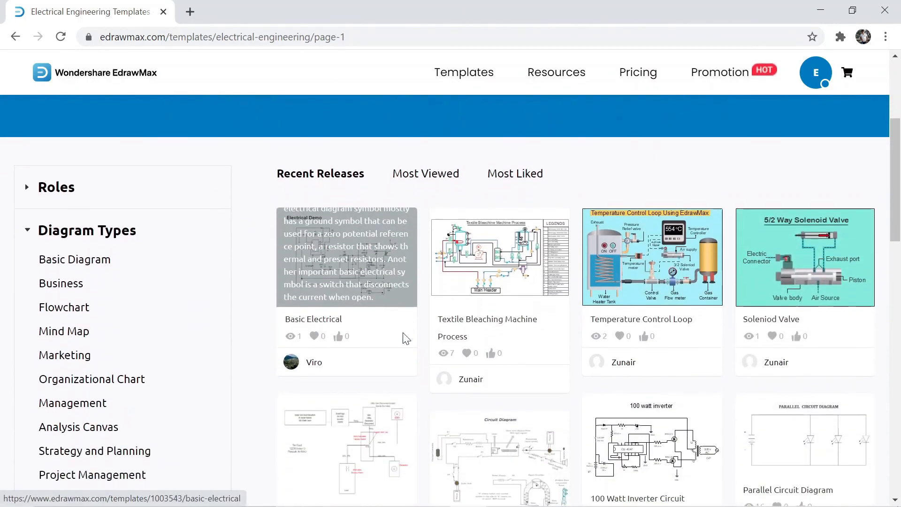
scroll("down", 3)
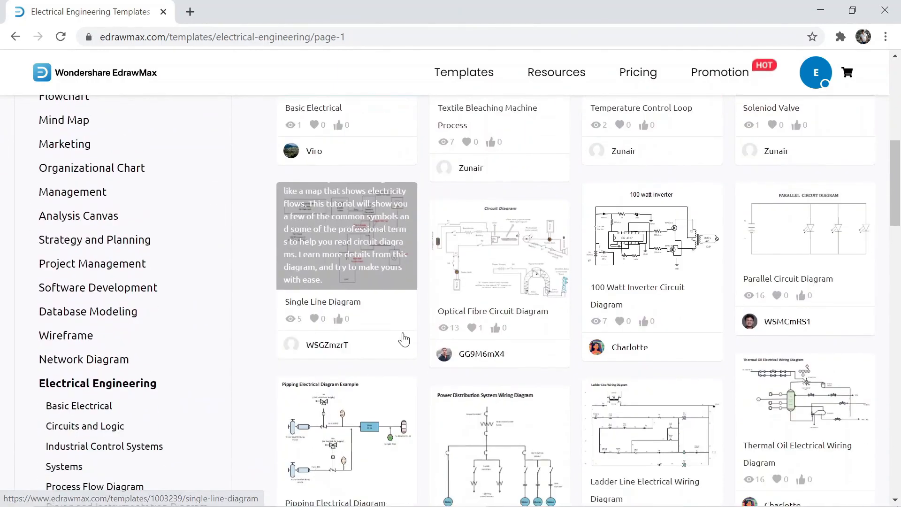
scroll("down", 3)
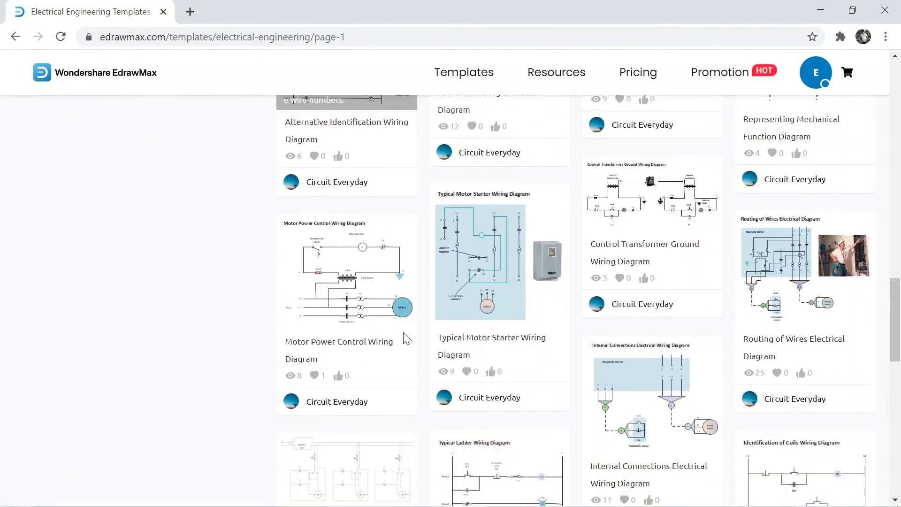